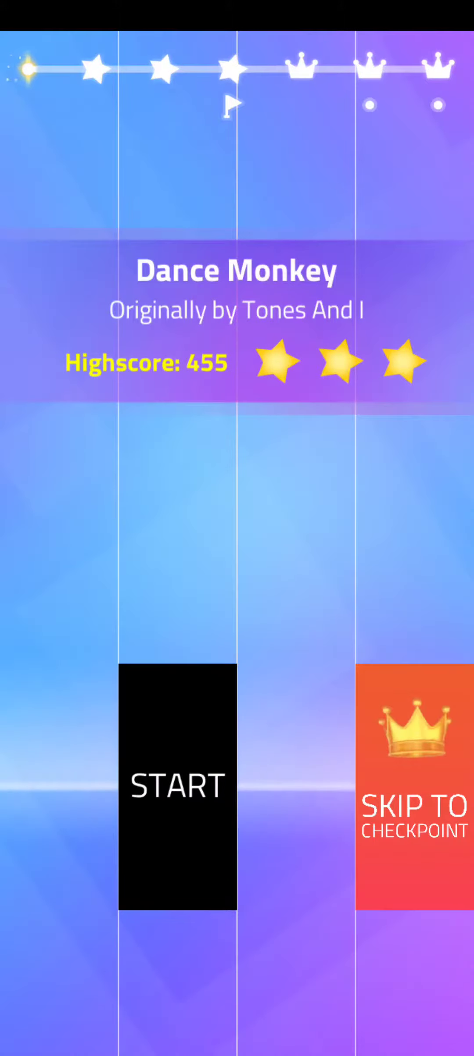
Start the Dance Monkey round and hit the first falling tiles, including the leftmost lane.
click(176, 786)
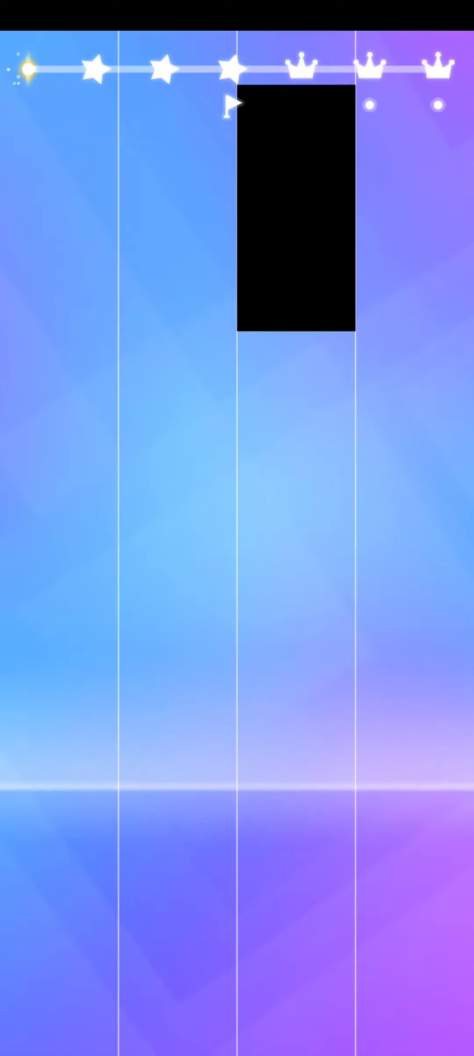
click(295, 210)
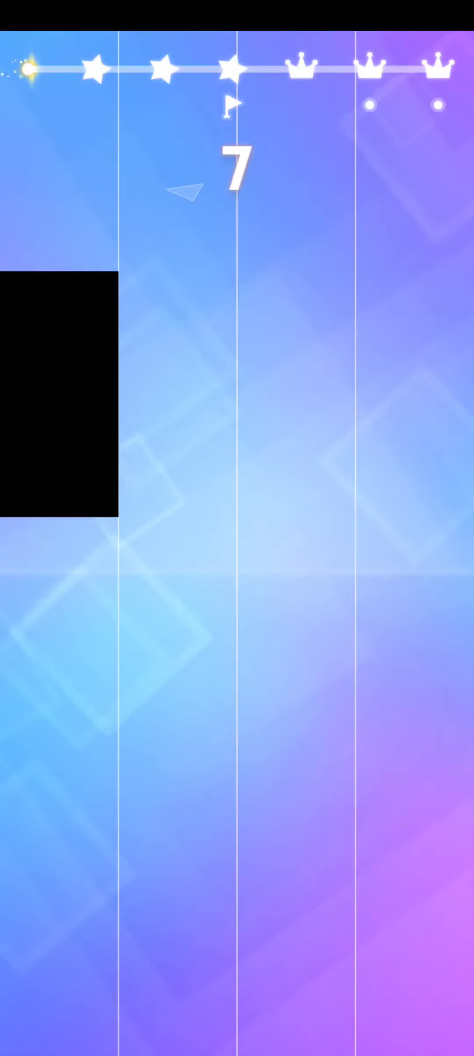
click(57, 392)
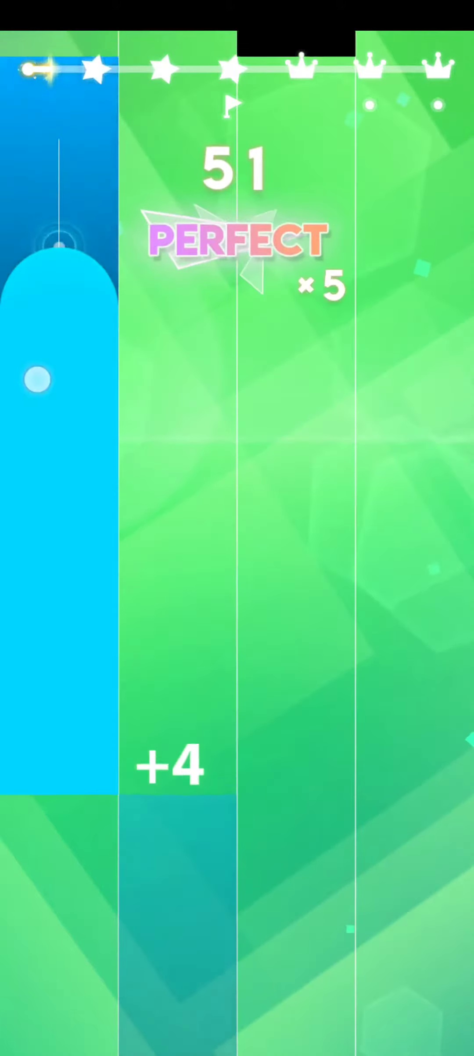
Hold long tiles and hit successive black tiles until two stars light up and the score reaches 484.
click(182, 312)
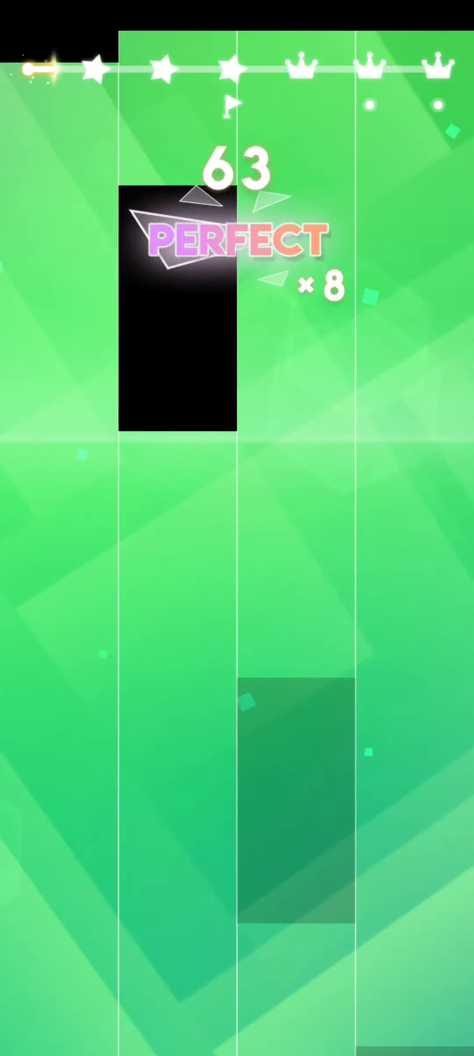
click(167, 423)
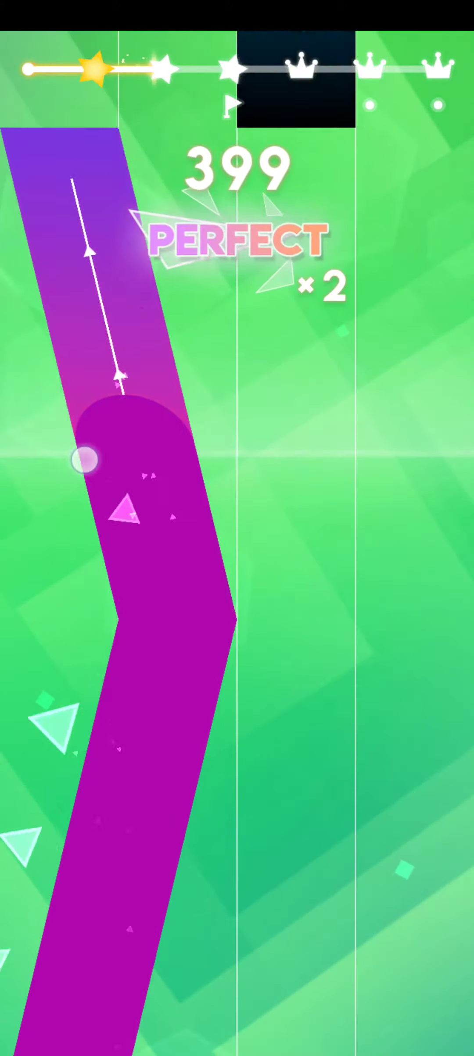
click(171, 546)
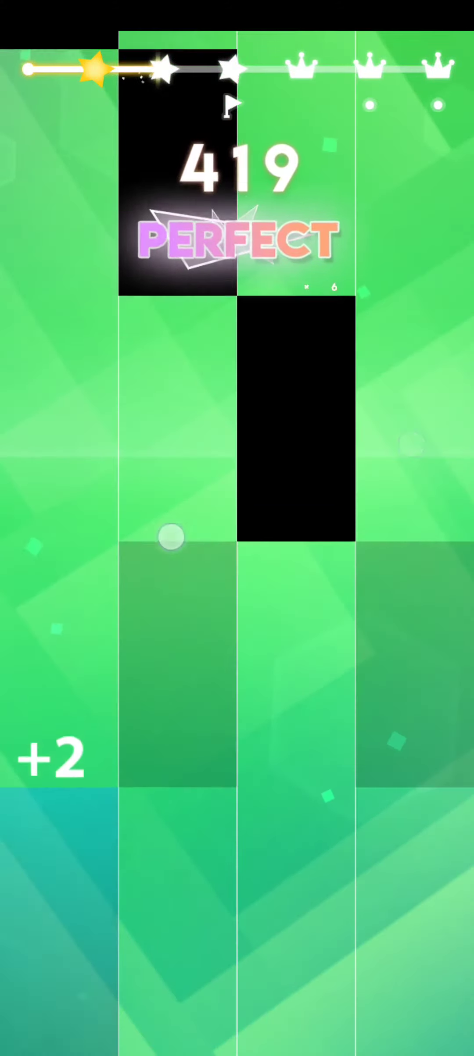
click(64, 450)
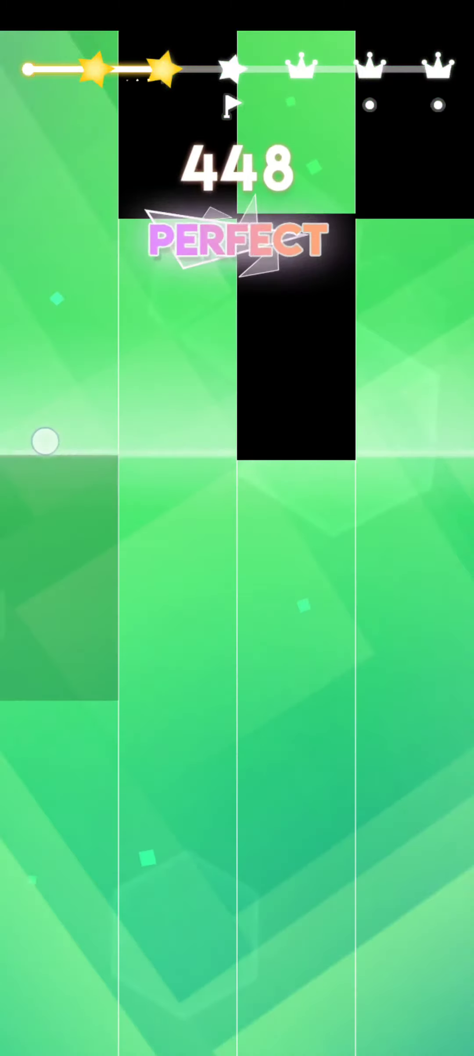
click(307, 592)
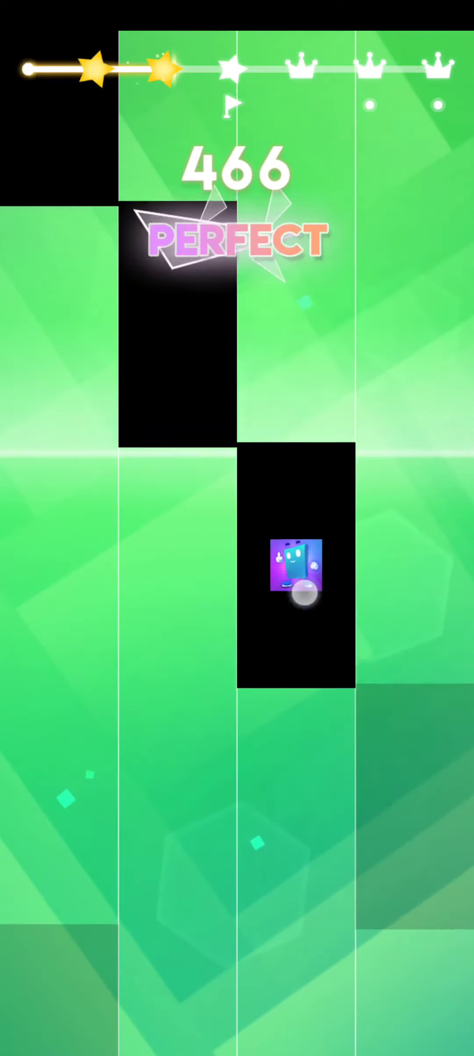
click(303, 592)
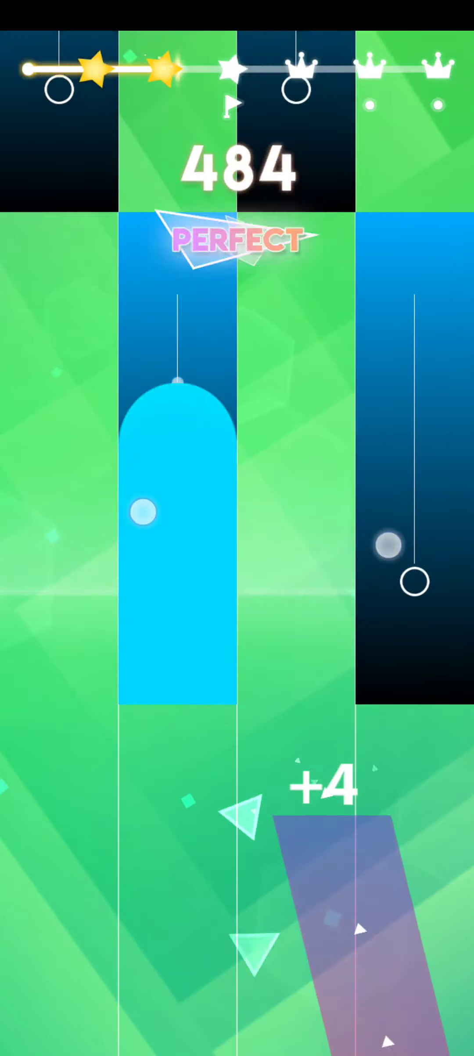